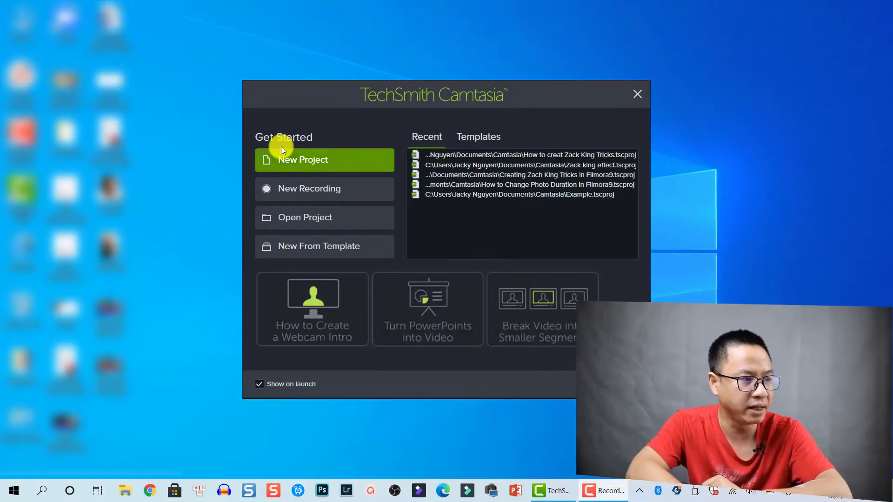
mouse_move(460, 120)
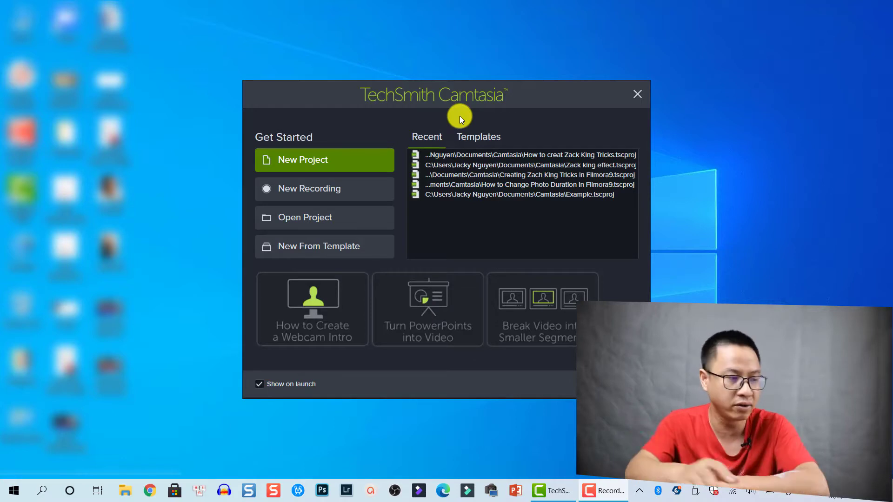
- Start a new, empty Camtasia project from the welcome screen
left_click(637, 94)
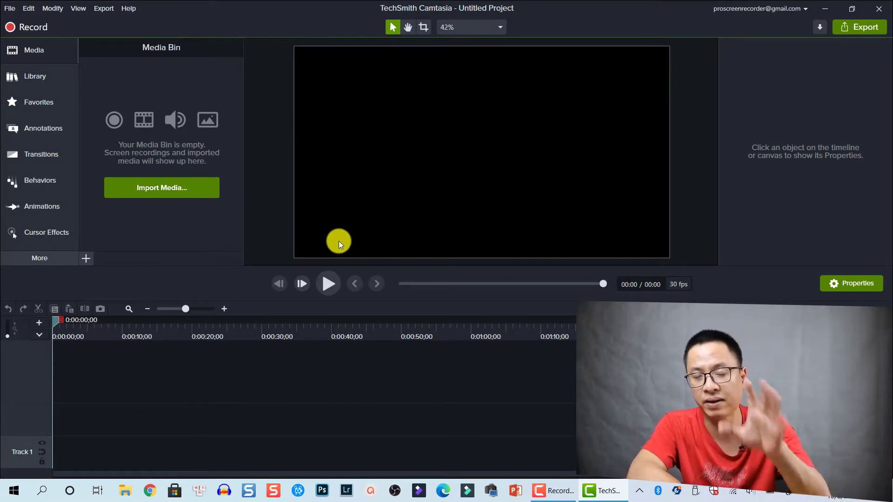
mouse_move(205, 193)
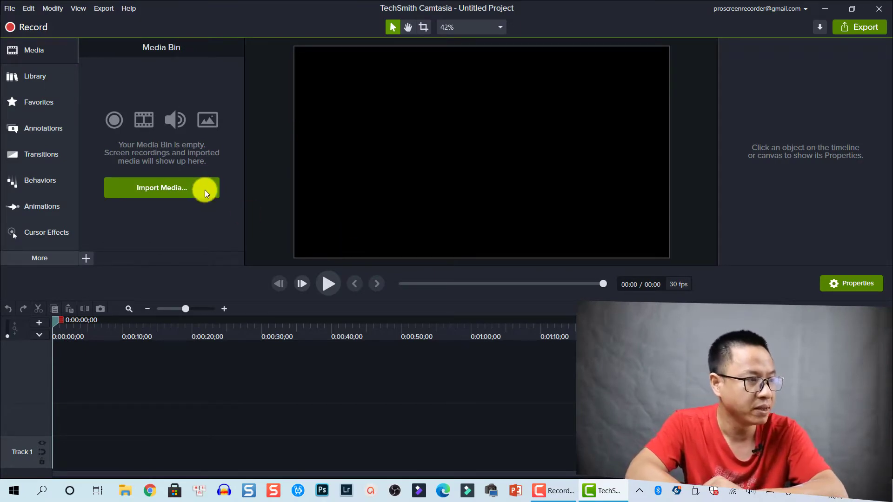
mouse_move(143, 120)
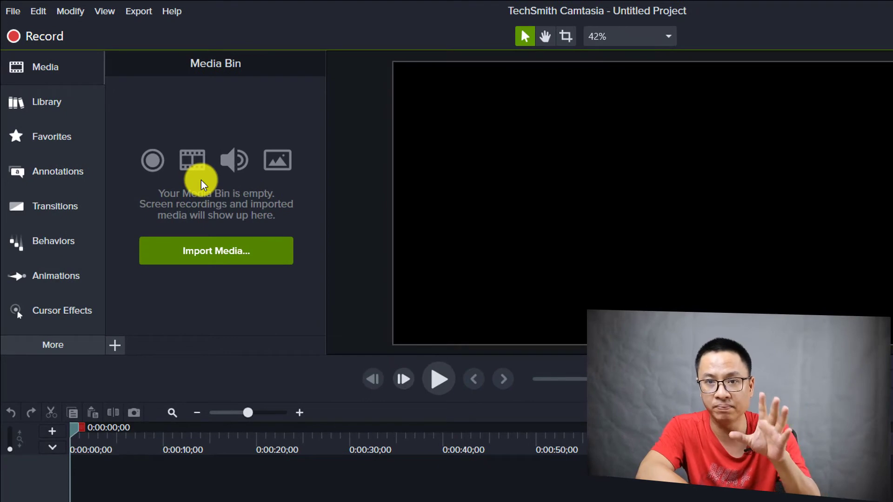
mouse_move(38, 11)
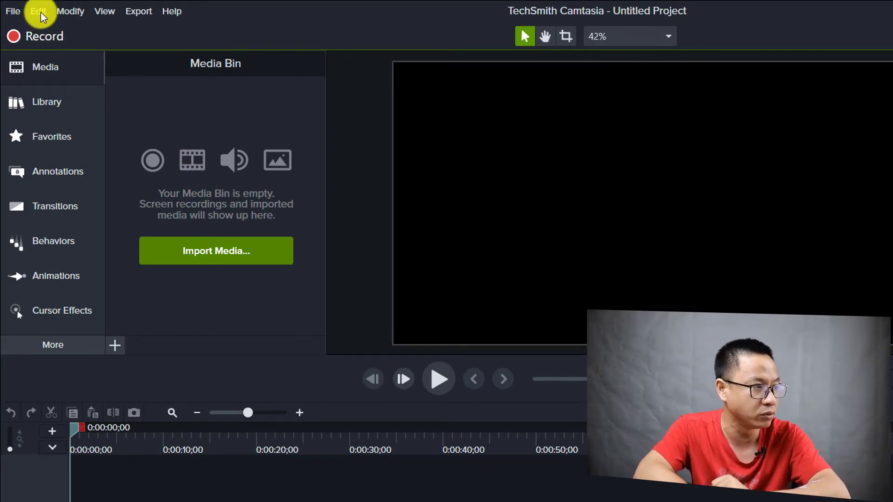
- Open the Edit menu in the empty Untitled Project
left_click(39, 10)
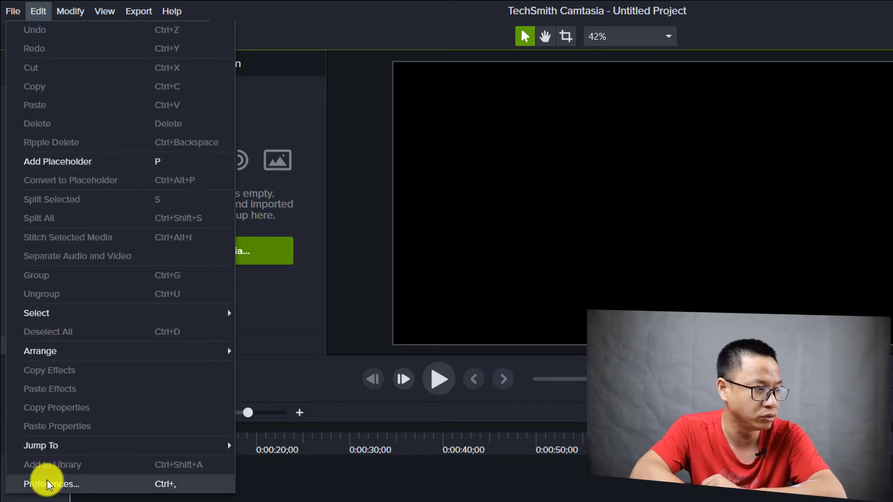
- Open Preferences to confirm autosave is enabled every 1 minute on the Program tab
left_click(52, 484)
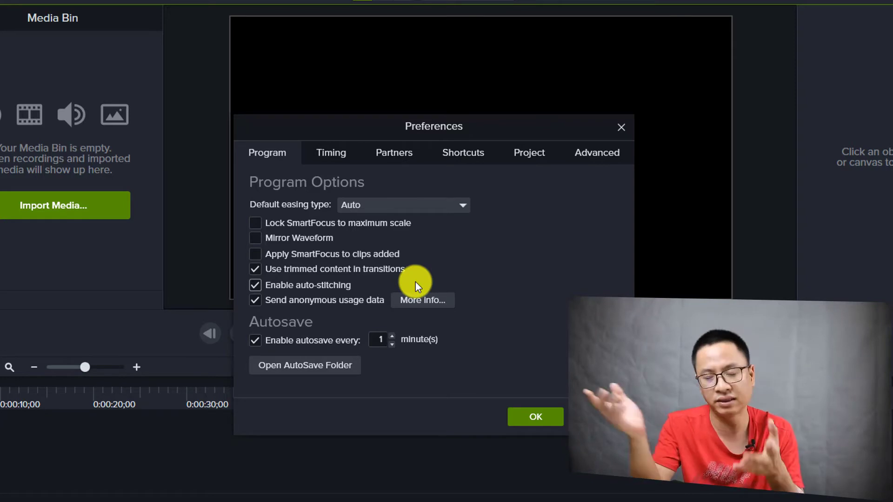
mouse_move(310, 345)
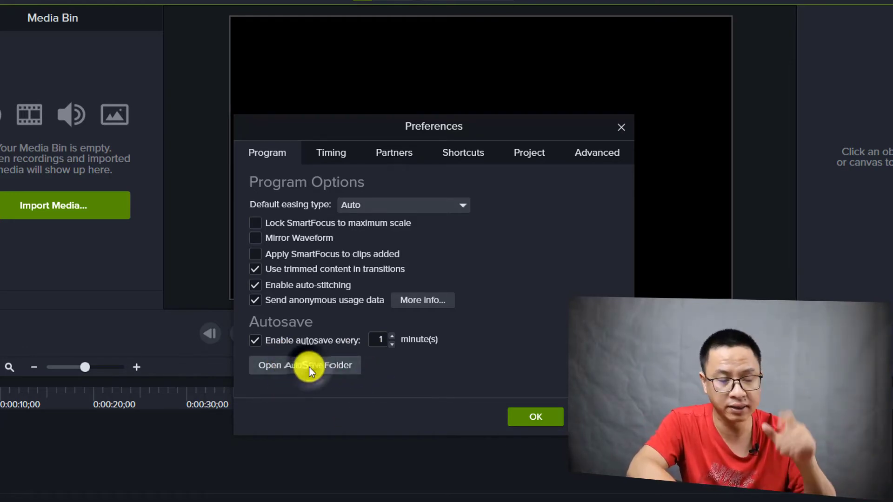
- Open the Auto-Saves folder in File Explorer, showing one 44 KB autosaved project
left_click(305, 365)
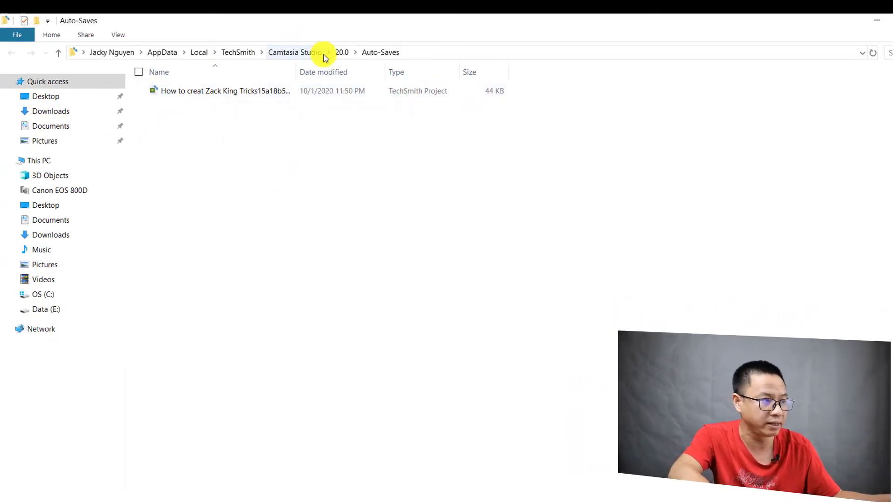
mouse_move(403, 56)
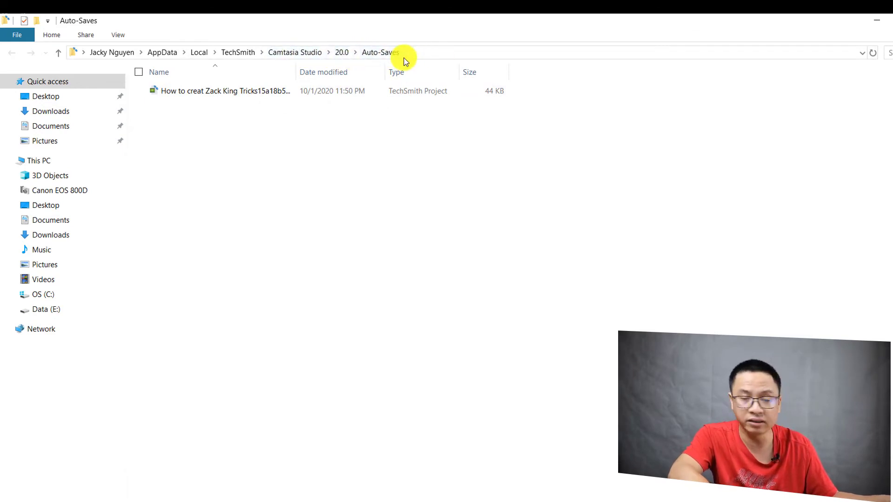
mouse_move(421, 54)
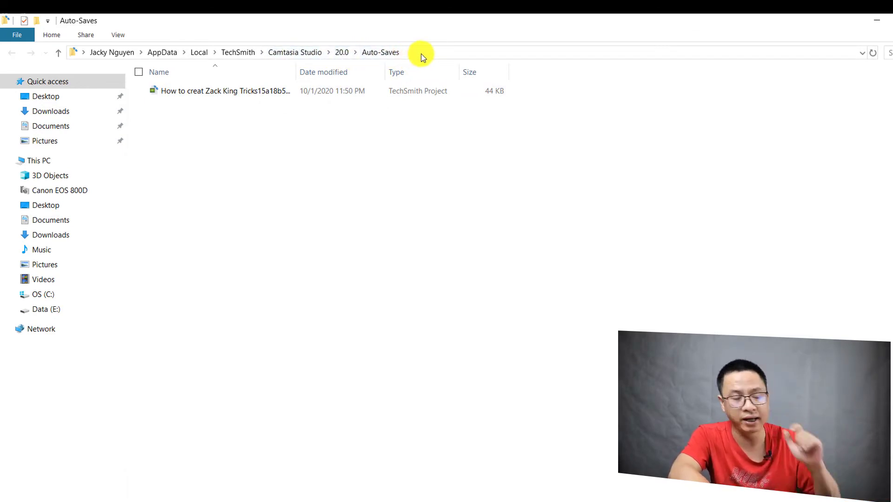